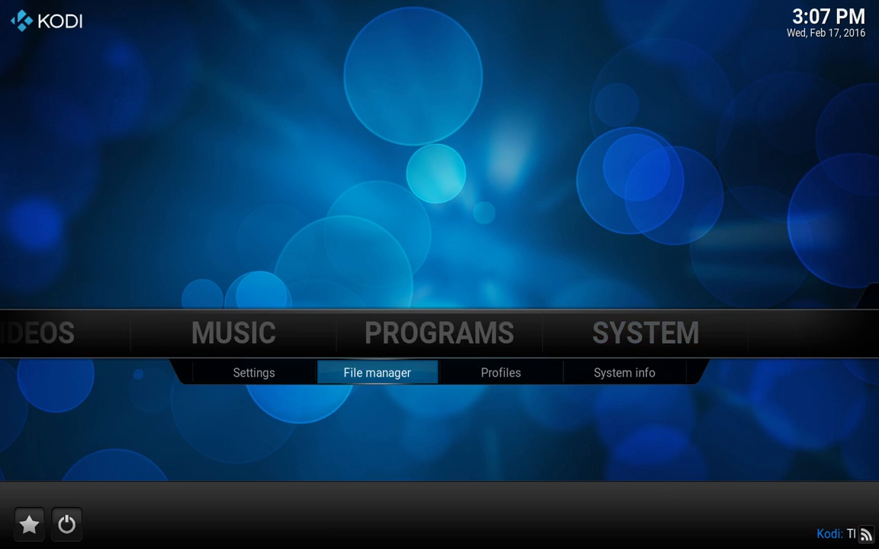
From System, enter the file manager and begin adding a new source via Add source
click(377, 372)
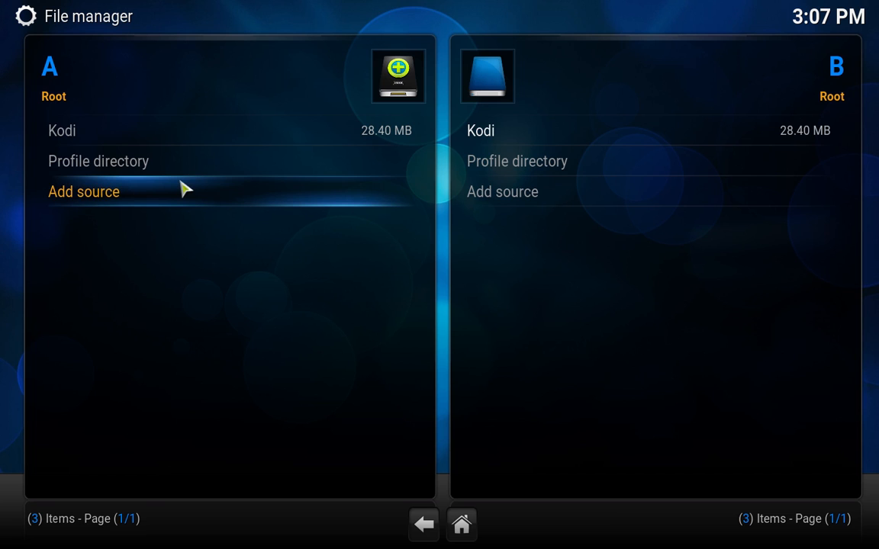
click(84, 192)
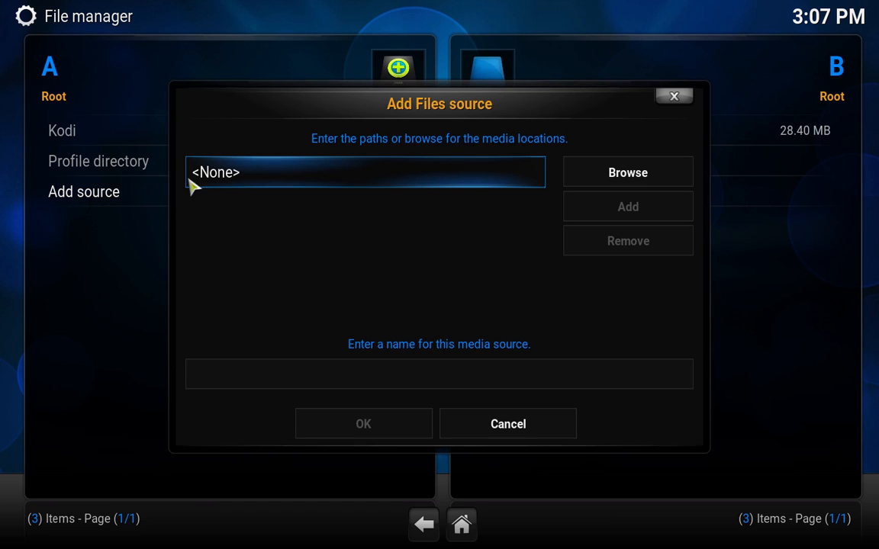
click(364, 171)
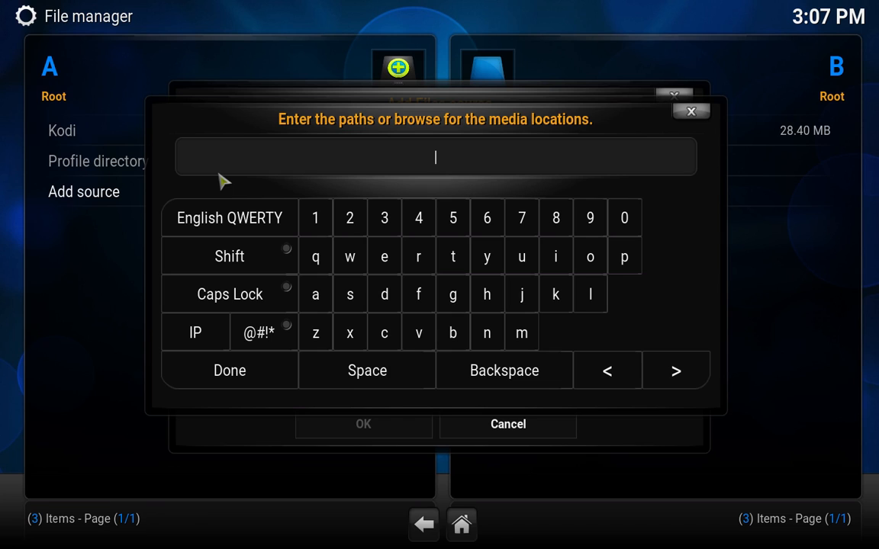
text(http)
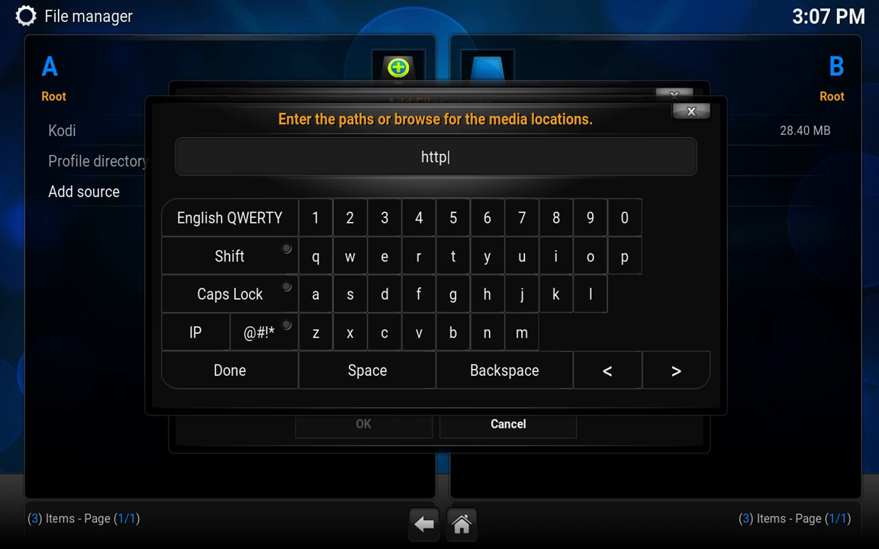
text(://)
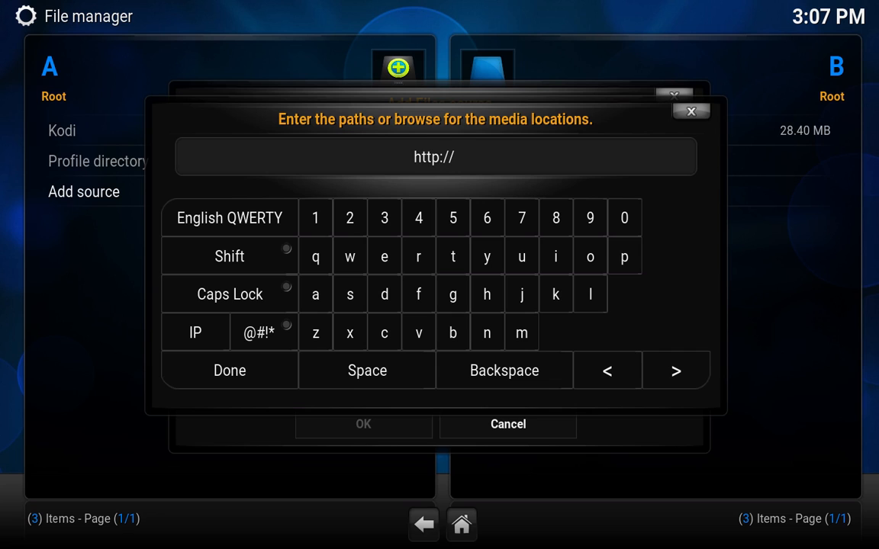
text(areswi)
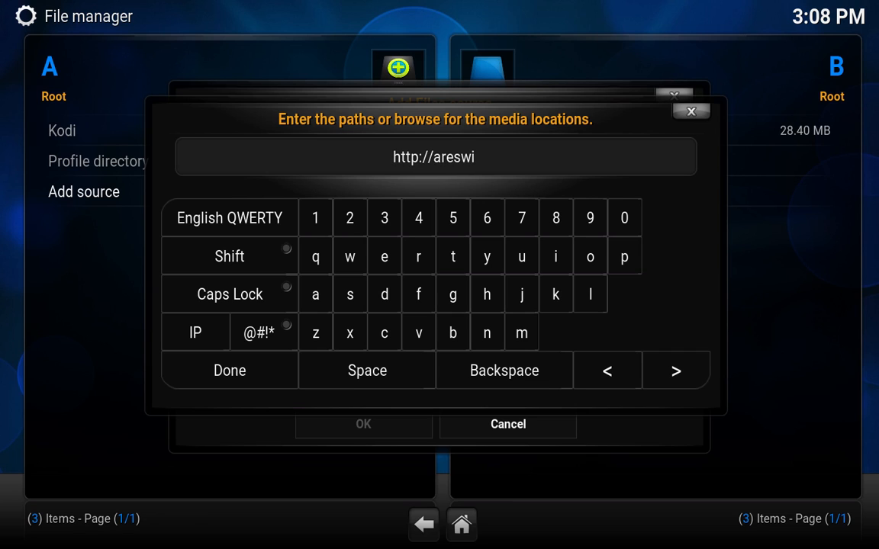
text(zard.srve.)
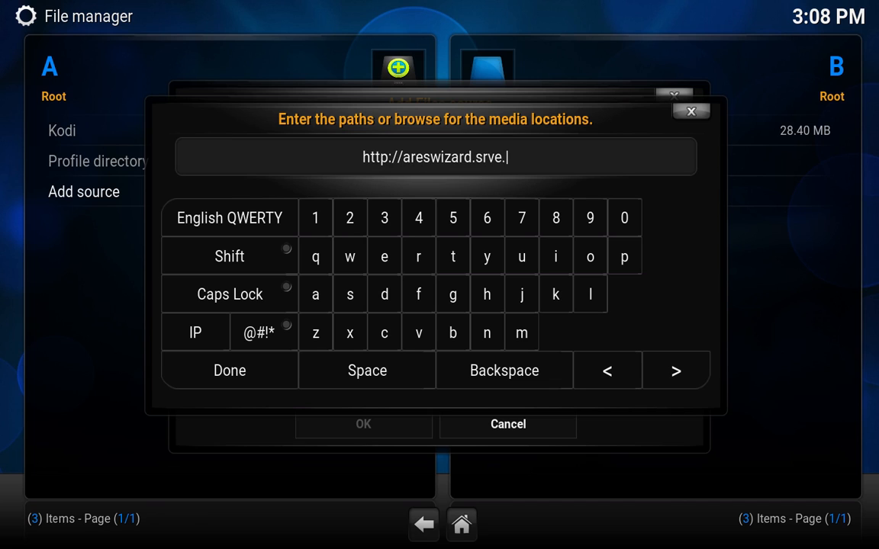
text(io)
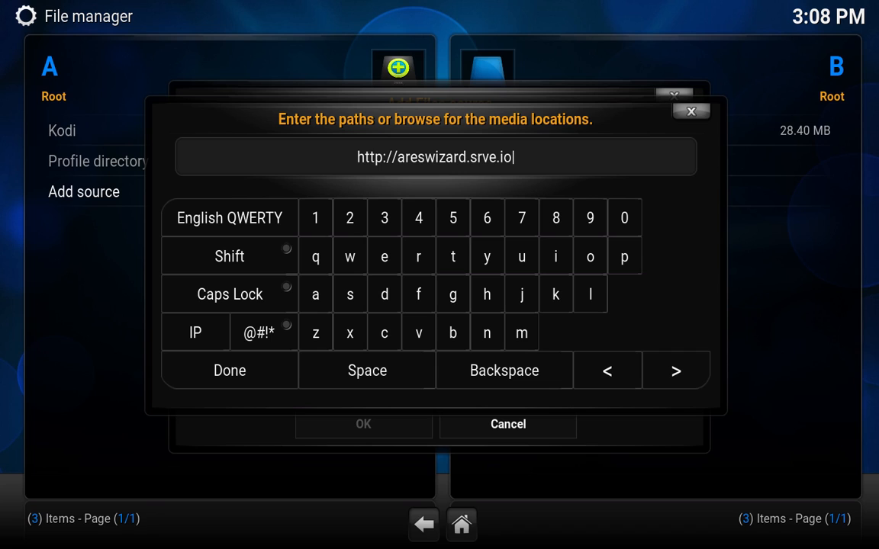
text(/aw_zip)
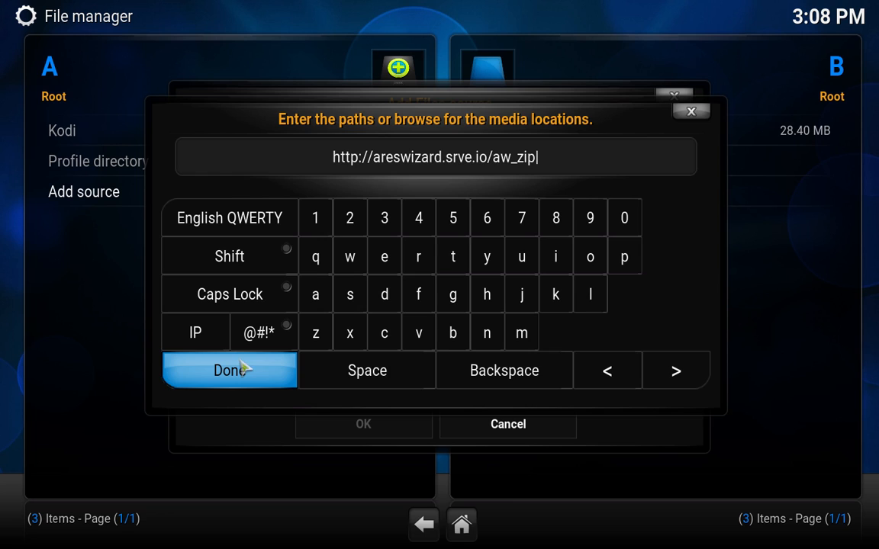
click(229, 370)
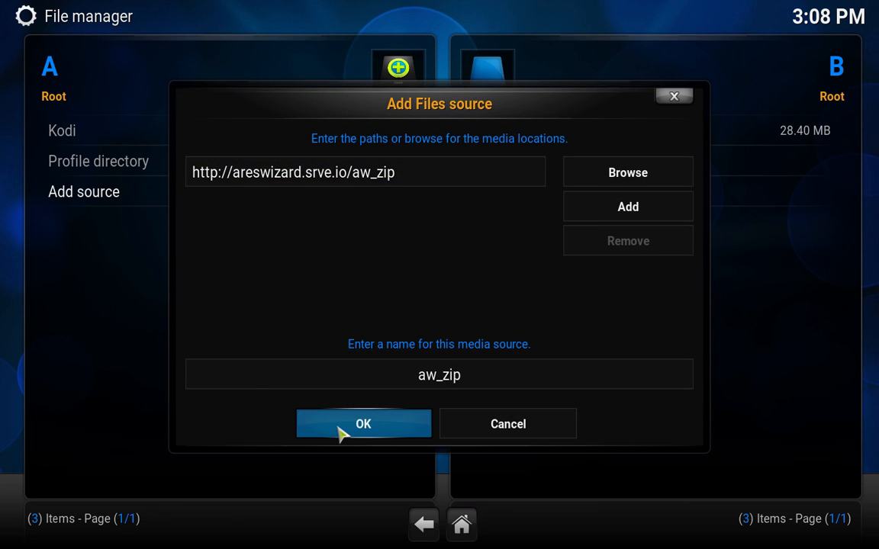
click(363, 423)
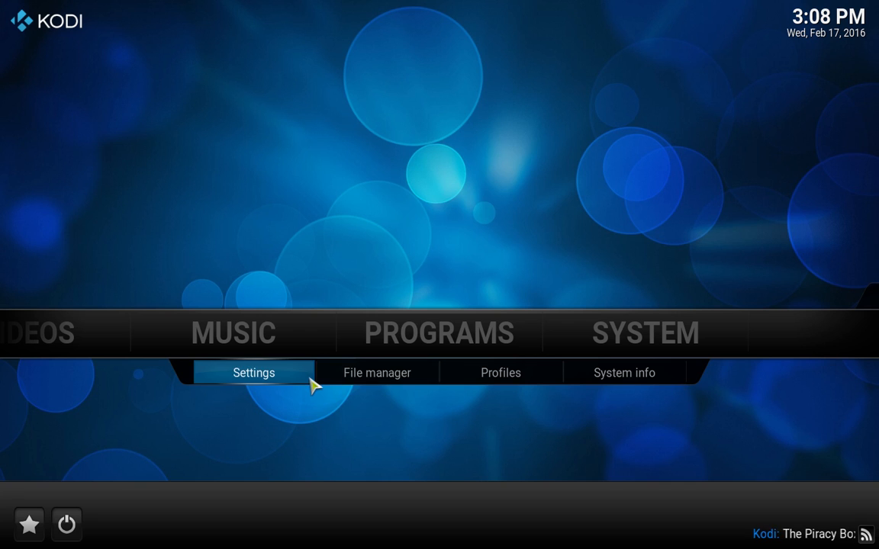
Go through Settings > Add-ons, dismiss the first-run help, and choose Install from zip file
click(253, 372)
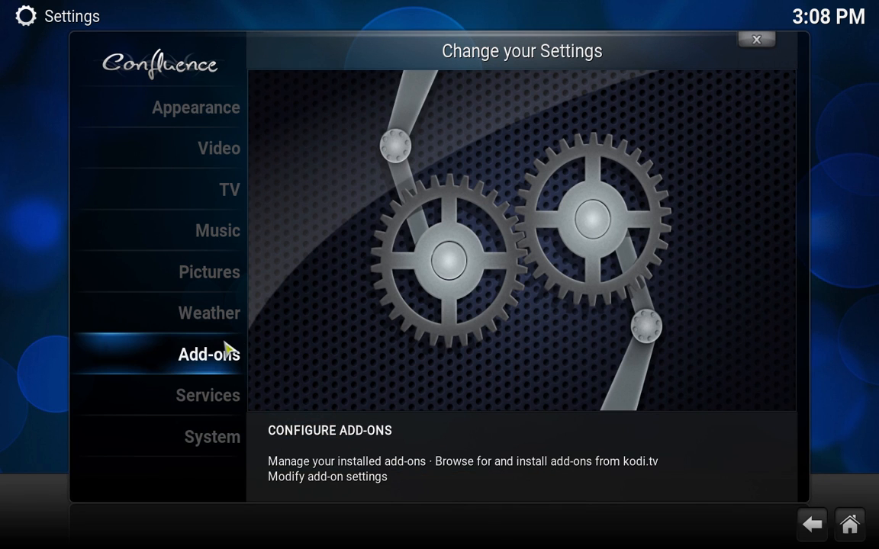
click(209, 355)
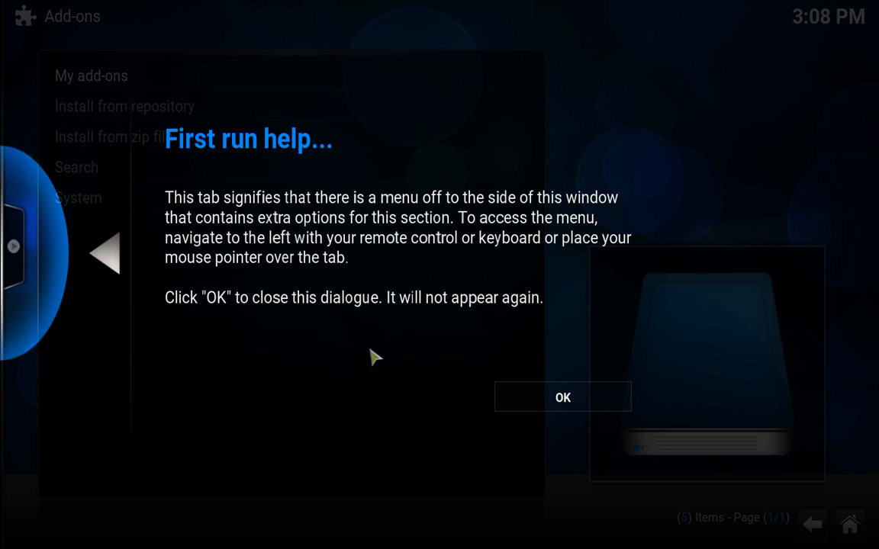
click(562, 397)
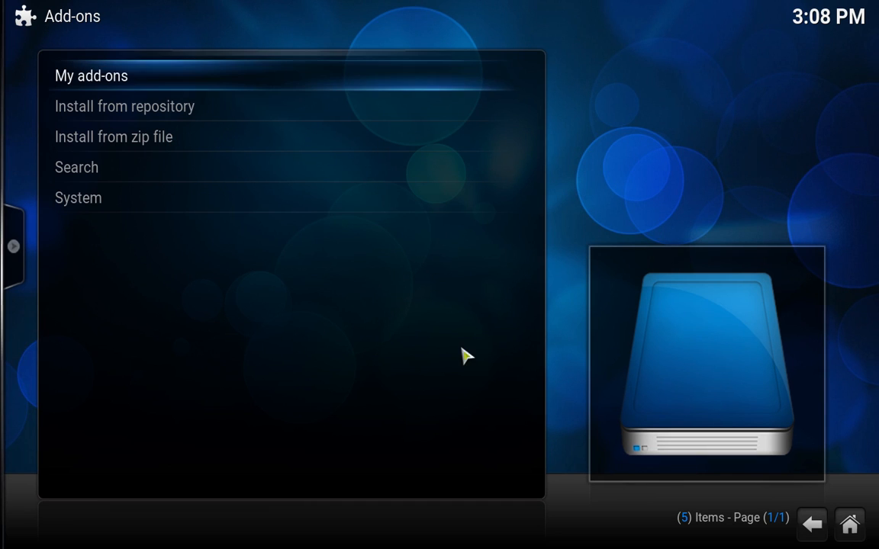
mouse_move(253, 150)
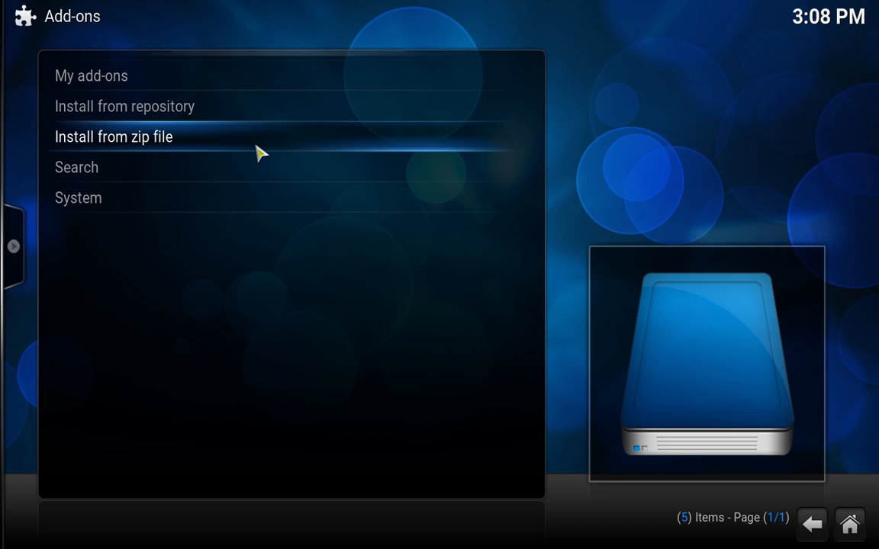
click(113, 137)
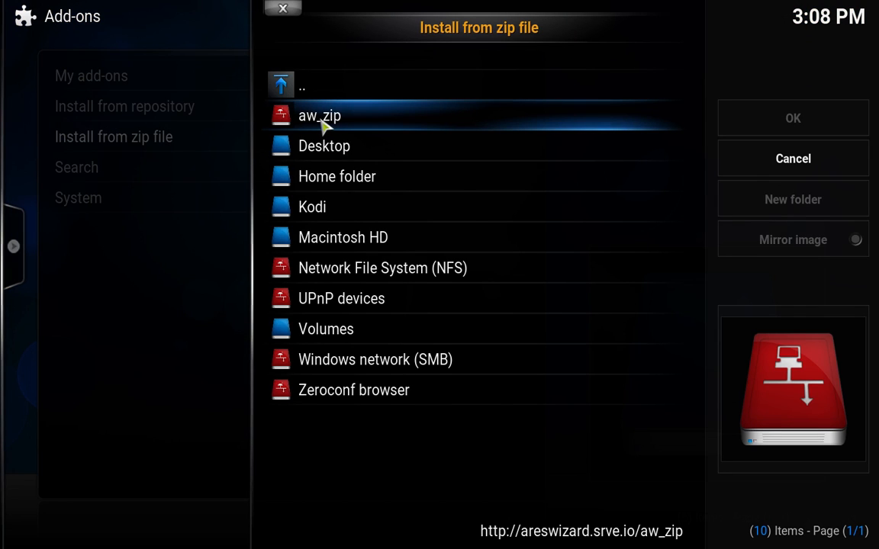
Open the aw_zip source to reveal script.areswizard0.0.34.zip for installation
click(317, 115)
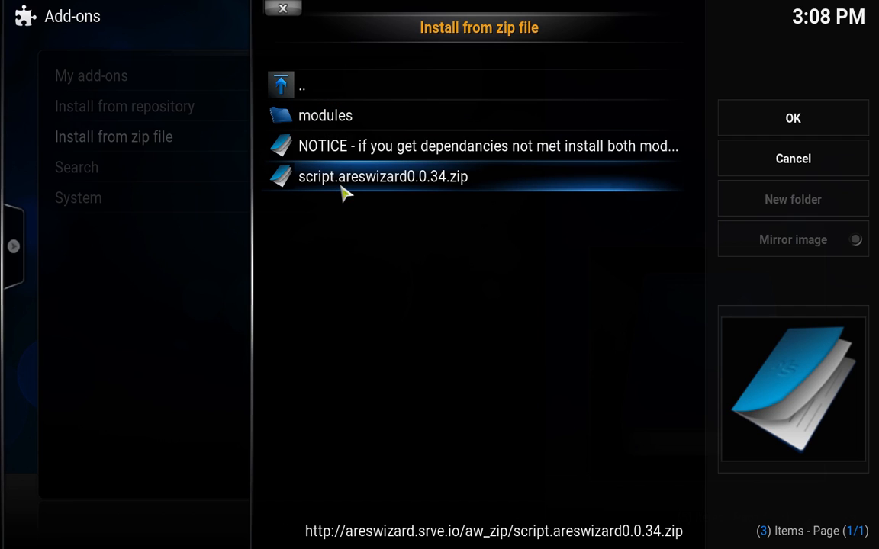
mouse_move(439, 195)
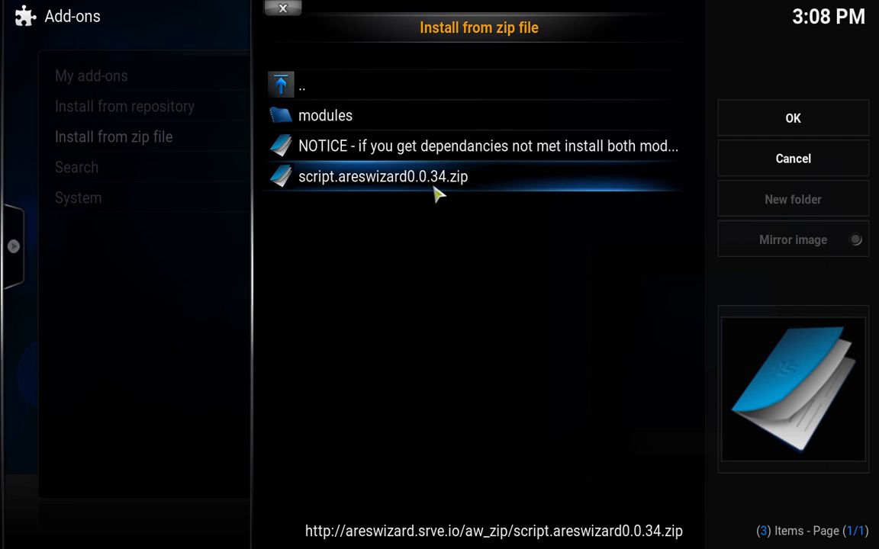
mouse_move(416, 197)
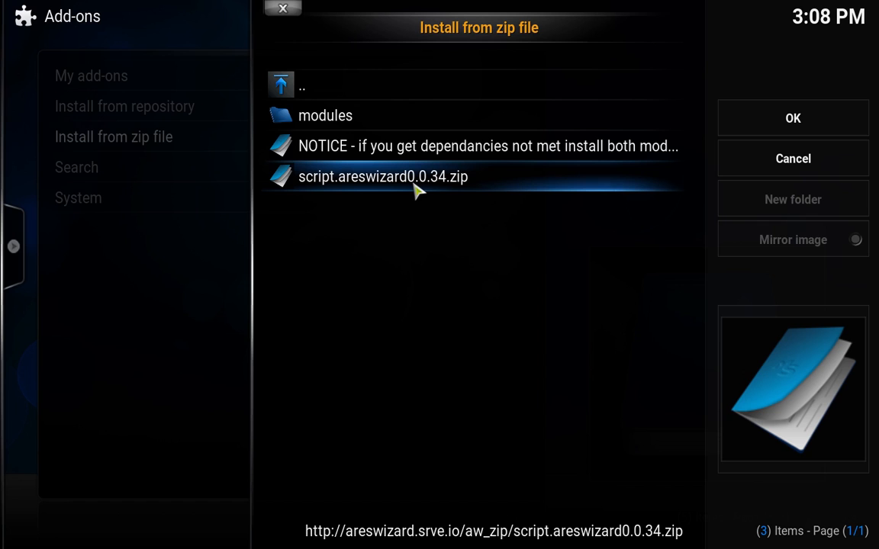
mouse_move(444, 191)
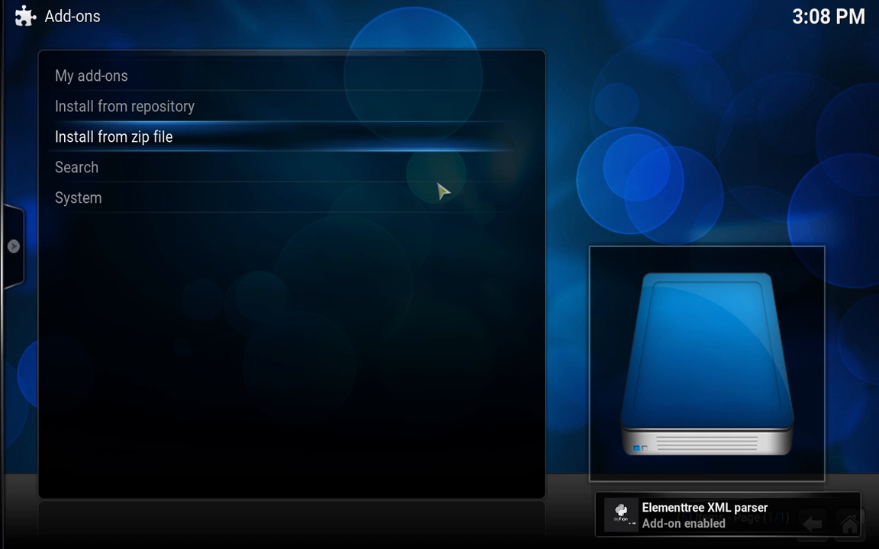
mouse_move(580, 225)
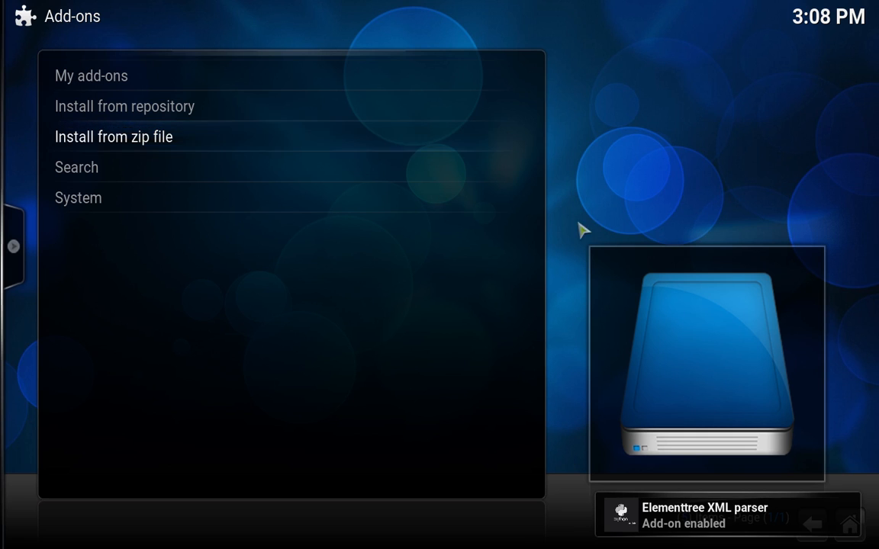
mouse_move(616, 207)
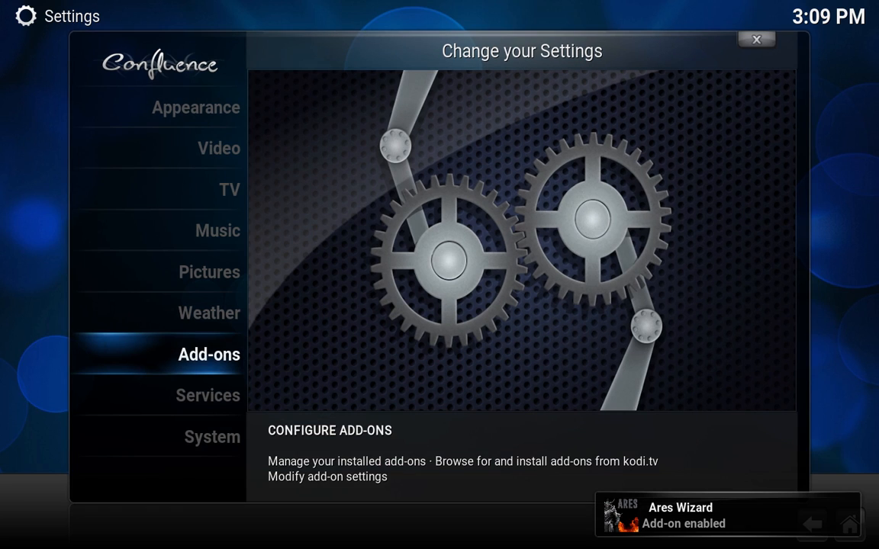
Return home, enter Programs, and close the Ares Wizard 0.0.34 changelog popup
click(753, 40)
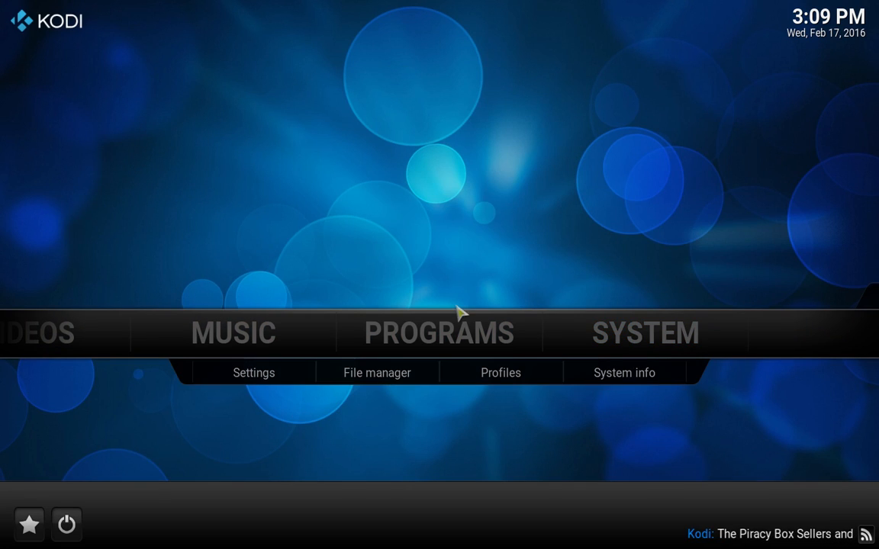
click(435, 334)
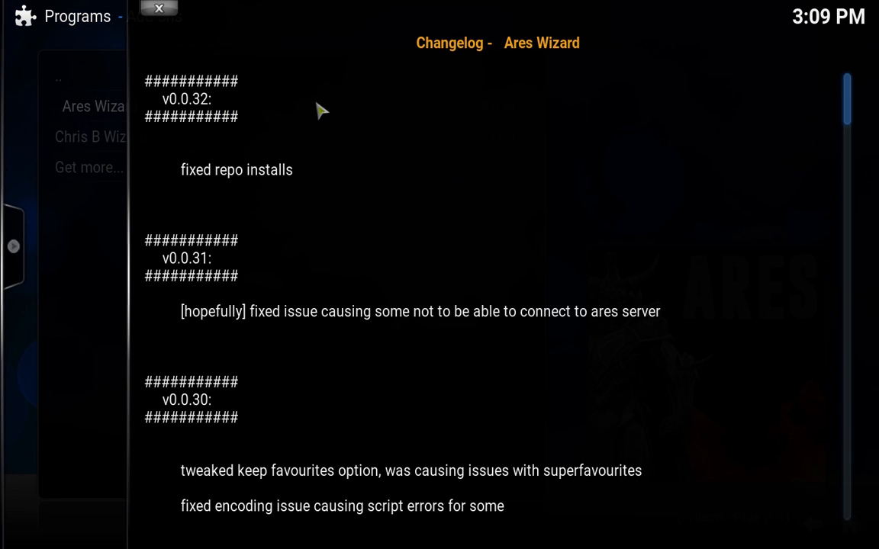
mouse_move(185, 25)
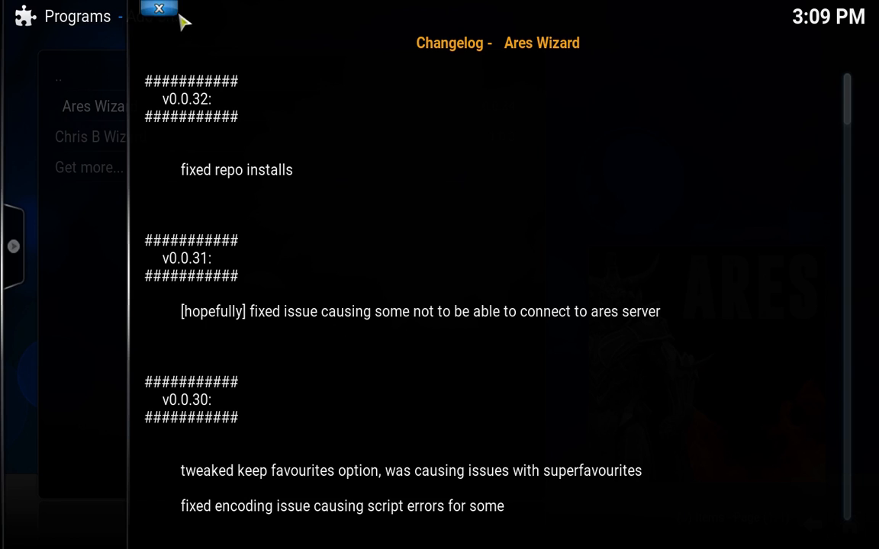
click(156, 11)
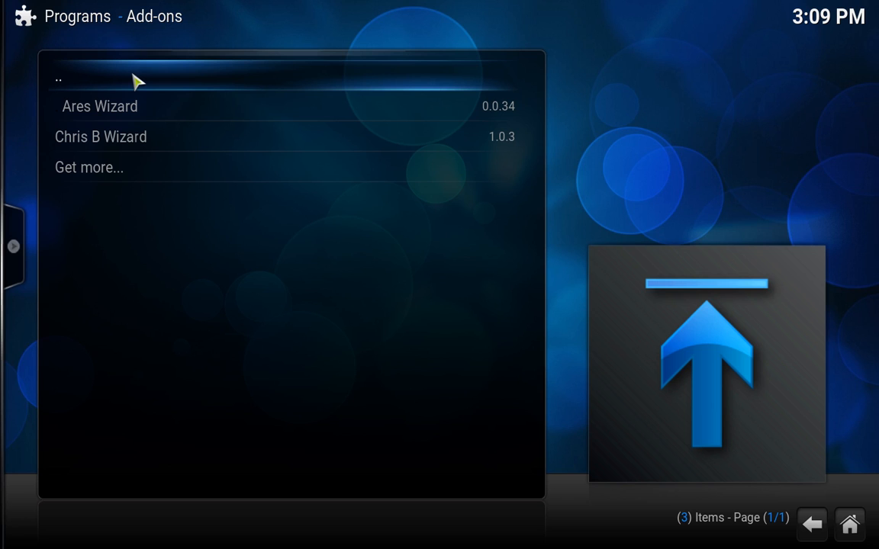
mouse_move(122, 80)
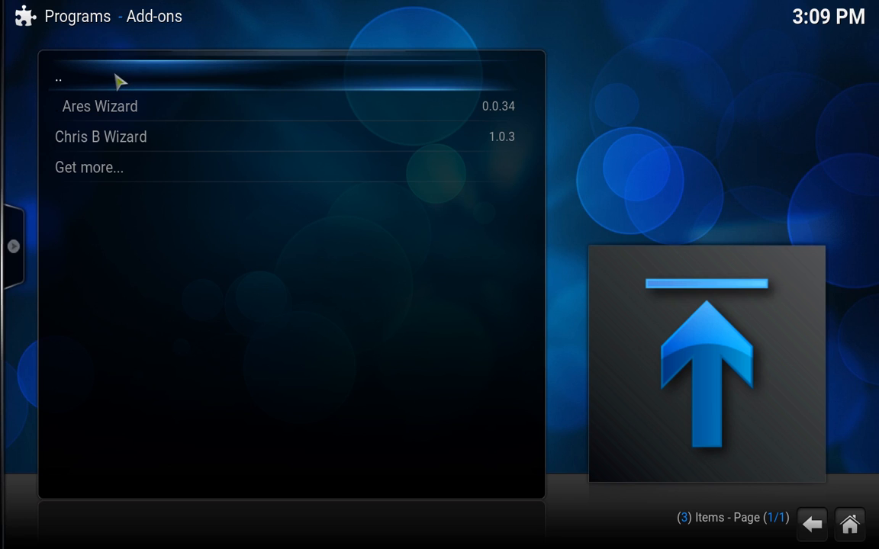
From Program add-ons, launch Ares Wizard to reach its welcome screen
click(76, 78)
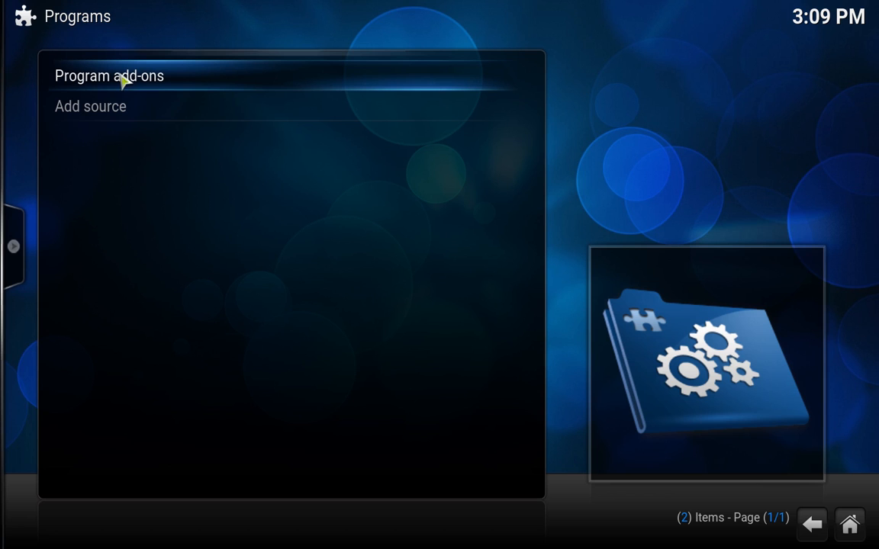
mouse_move(160, 86)
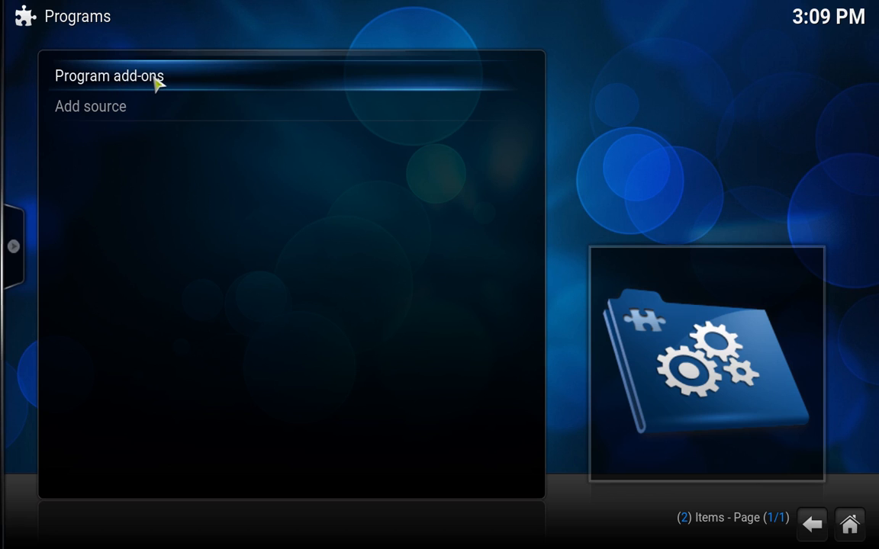
click(113, 76)
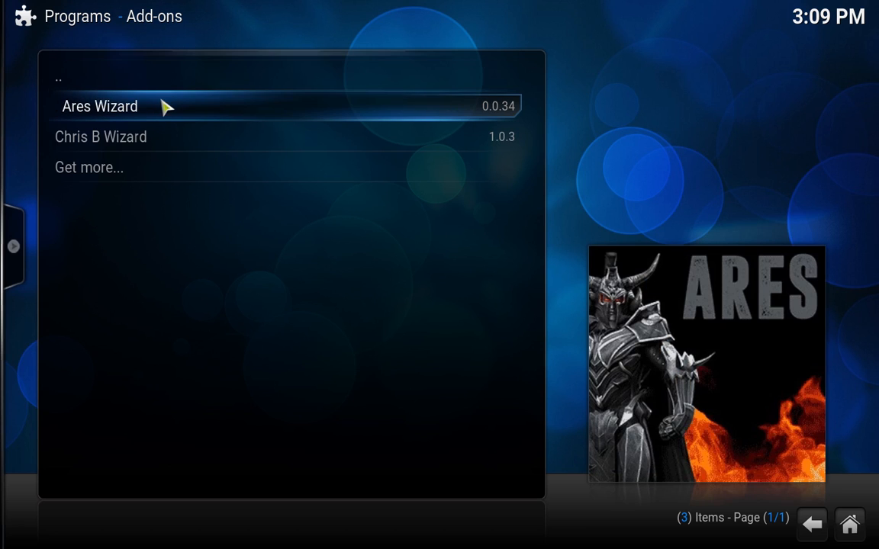
click(100, 106)
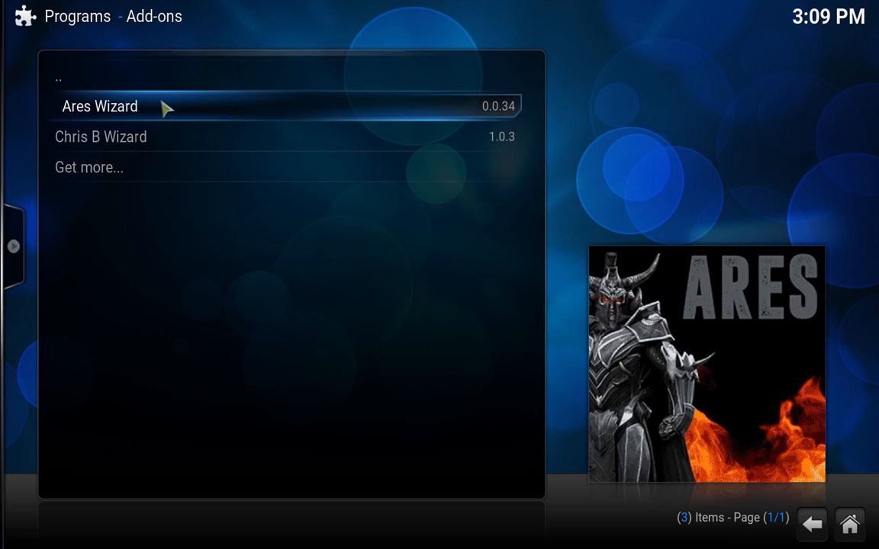
mouse_move(165, 118)
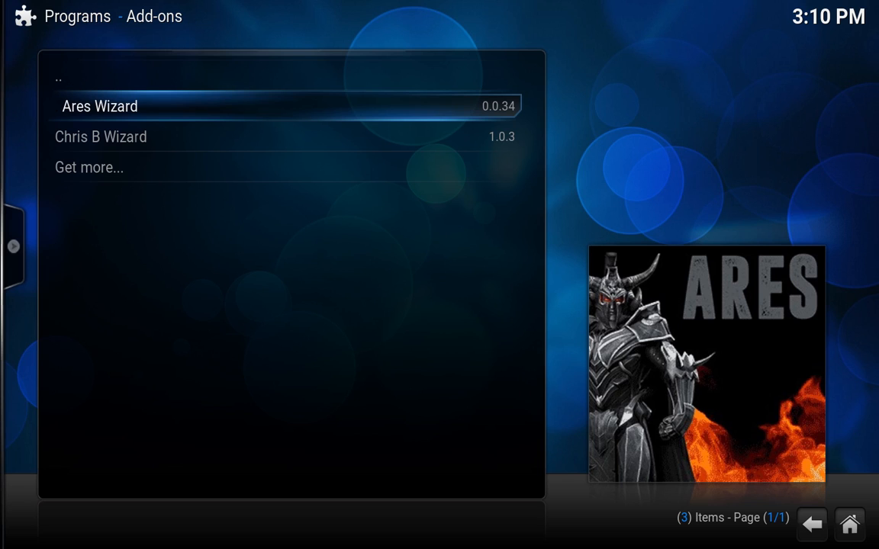
mouse_move(160, 106)
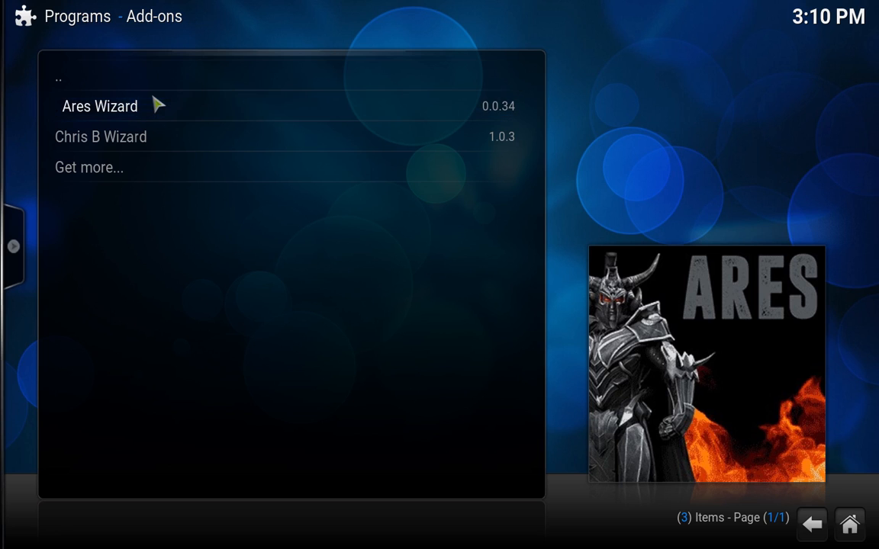
click(100, 105)
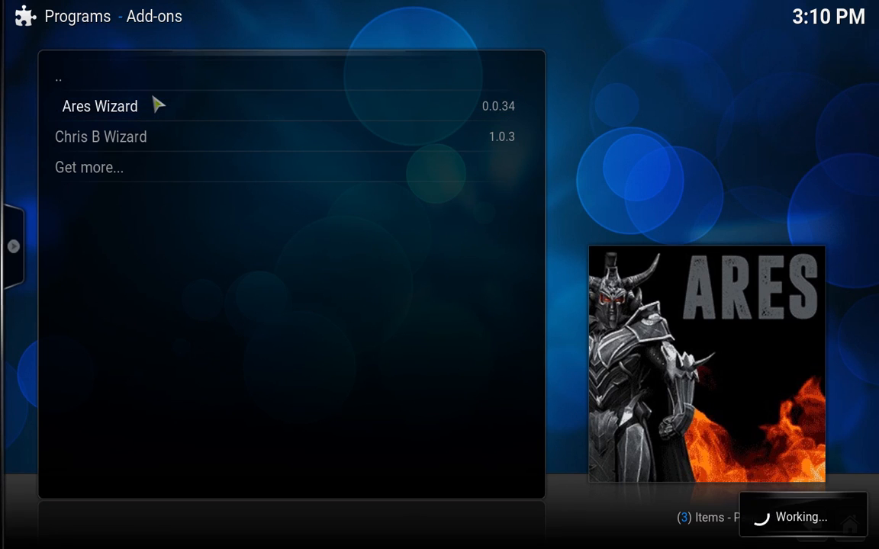
click(100, 106)
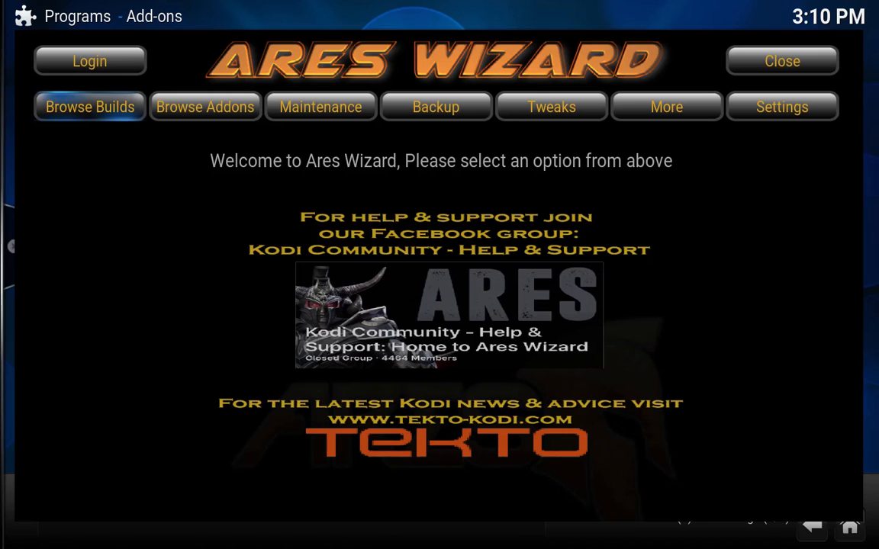